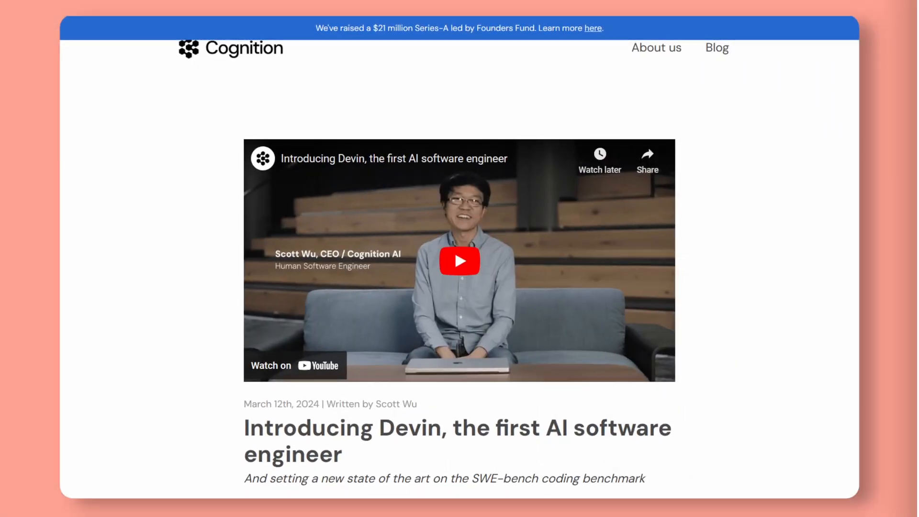
# Highlight 'ready to build alongside you or independently' in the Introducing Devin intro text
pyautogui.scroll(-3)
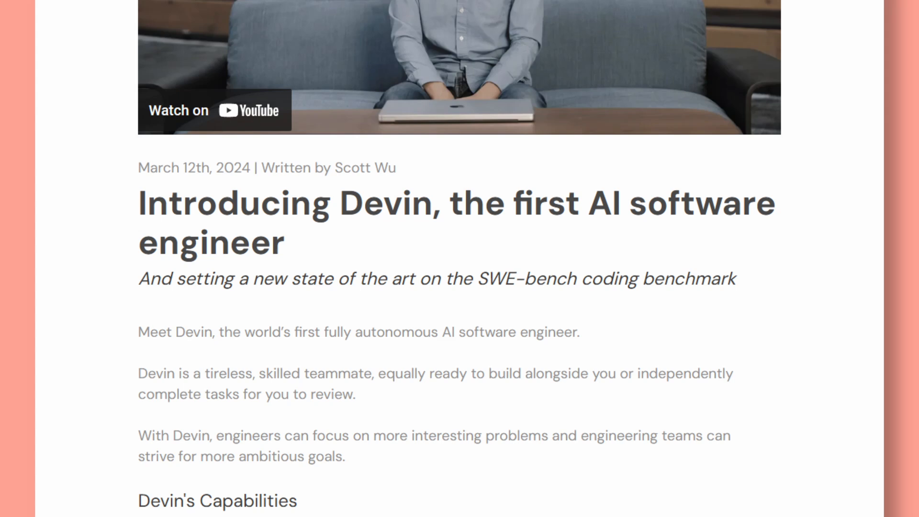
pyautogui.moveTo(428, 373); pyautogui.dragTo(732, 373)
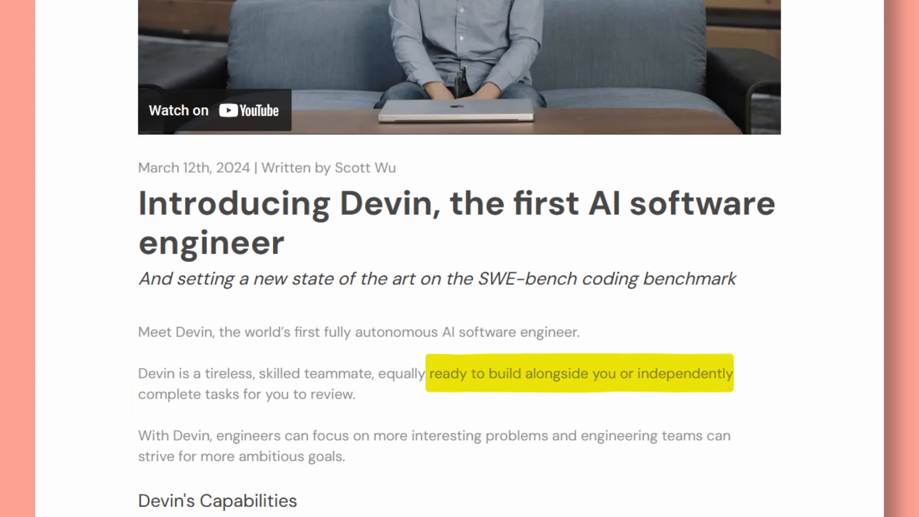
pyautogui.scroll(-3)
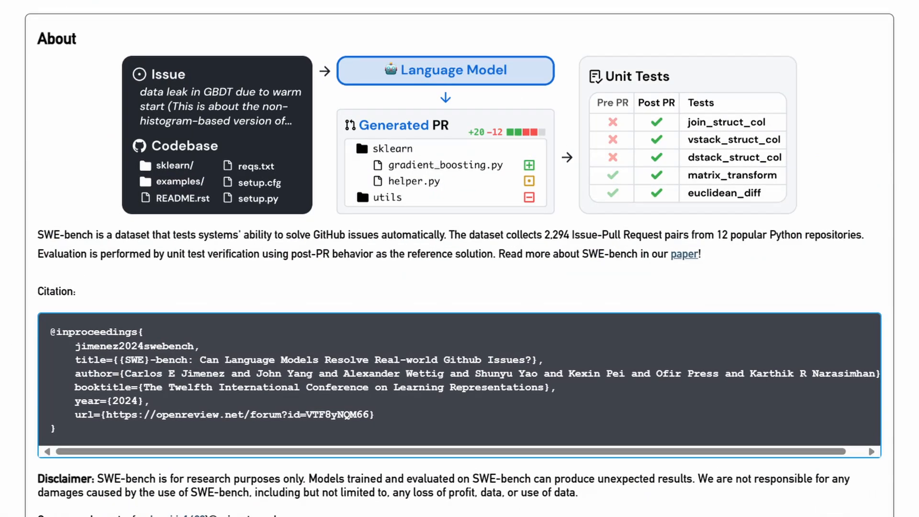
# Highlight the SWE-bench About description of its 2,294 GitHub issue–pull request dataset
pyautogui.moveTo(36, 235); pyautogui.dragTo(442, 235)
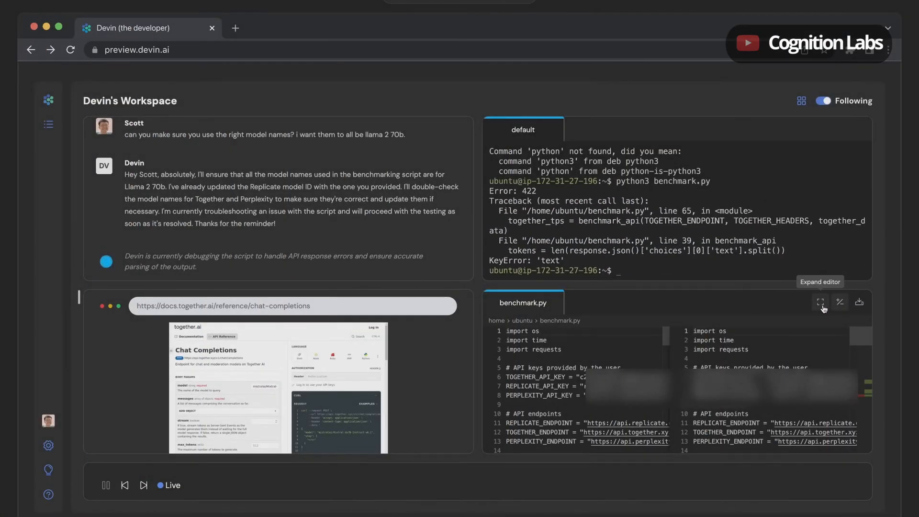
# Play the Devin demo debugging benchmark.py for Llama 2 70B after the KeyError traceback
pyautogui.click(822, 301)
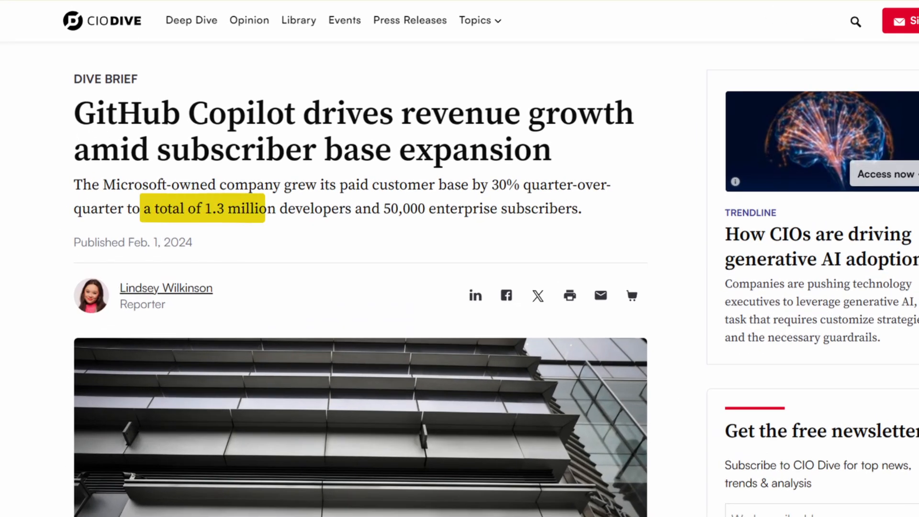
# Highlight 'a total of 1.3 million' developers in the CIO Dive Copilot article summary
pyautogui.moveTo(263, 208); pyautogui.dragTo(355, 208)
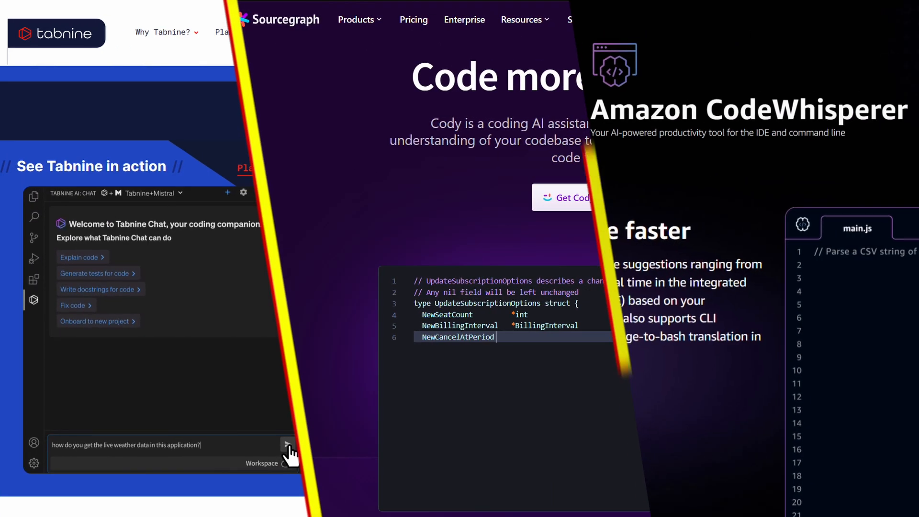
# Send the live weather data question to Tabnine Chat beside Cody and CodeWhisperer
pyautogui.click(287, 445)
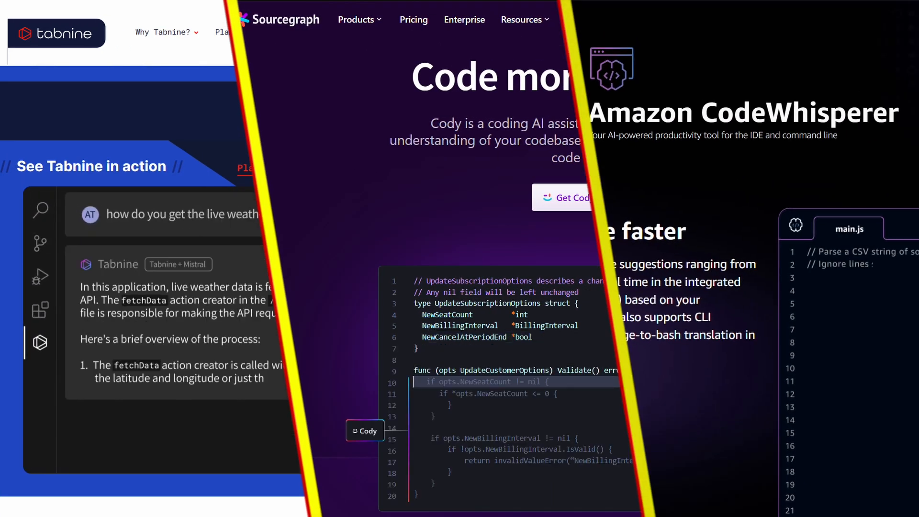